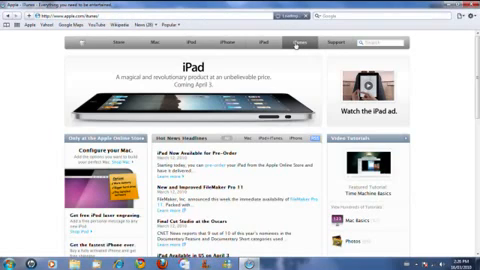
# - Open the iTunes section from the navigation bar on apple.com in Firefox
pyautogui.click(314, 43)
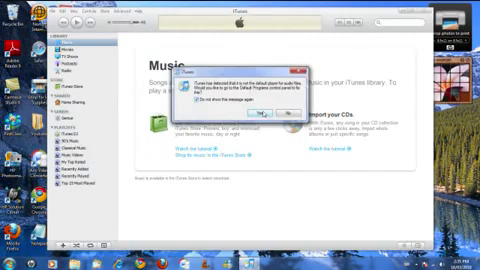
# - Accept making iTunes the default audio player to show the Set Program Associations list
pyautogui.click(232, 95)
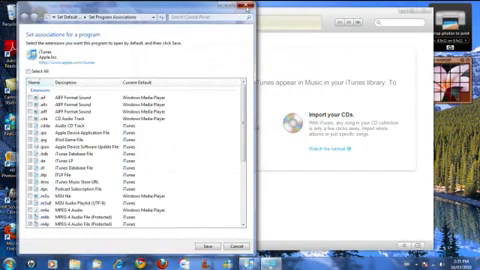